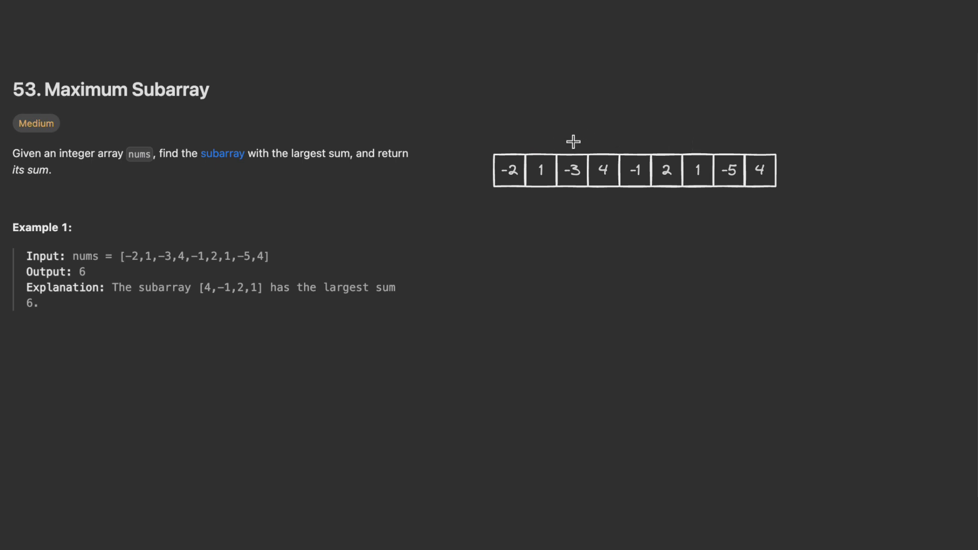
{"action": "mouse_move", "coordinate": [158, 251]}
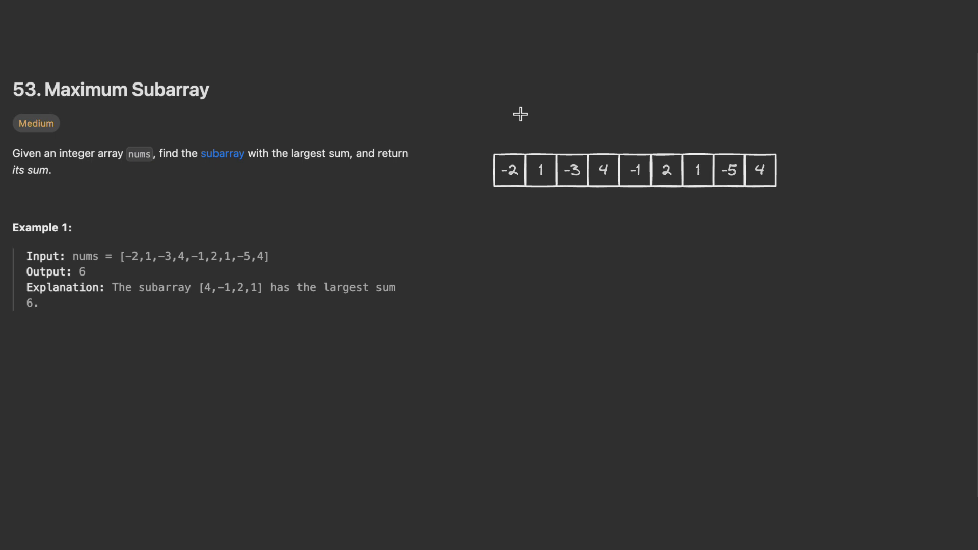
{"action": "mouse_move", "coordinate": [511, 171]}
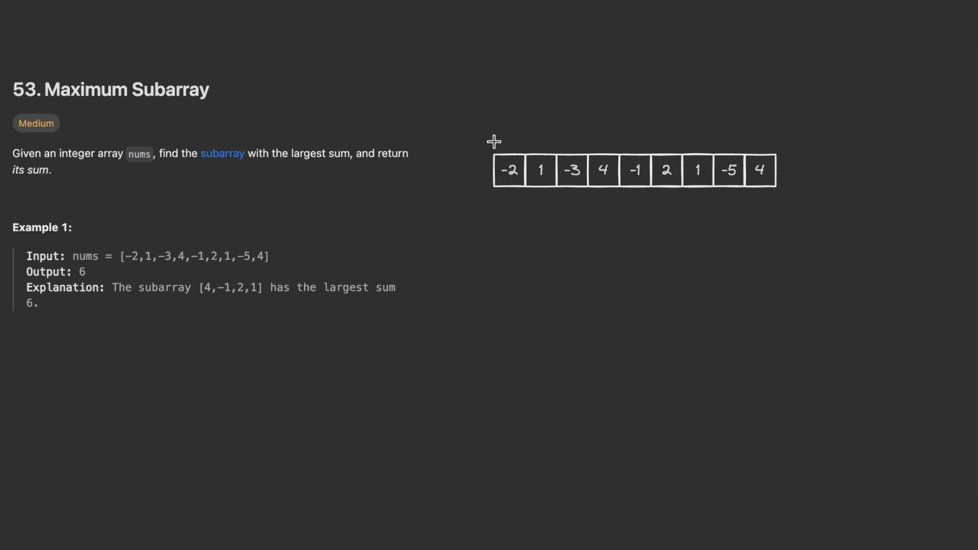
- Run git status to list modified and untracked files on the refactor-auth branch
{"action": "left_click_drag", "start_coordinate": [494, 142], "coordinate": [576, 191]}
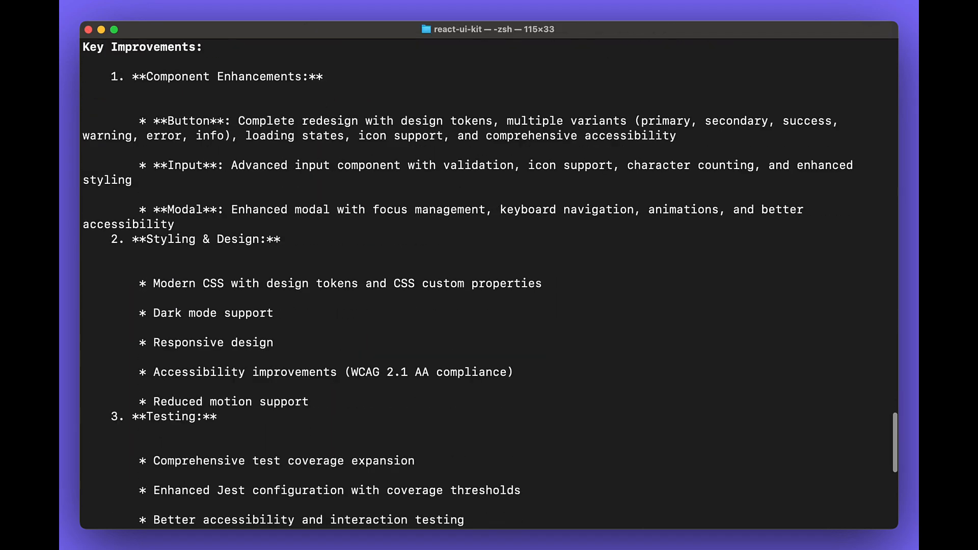
{"action": "type", "text": "git status"}
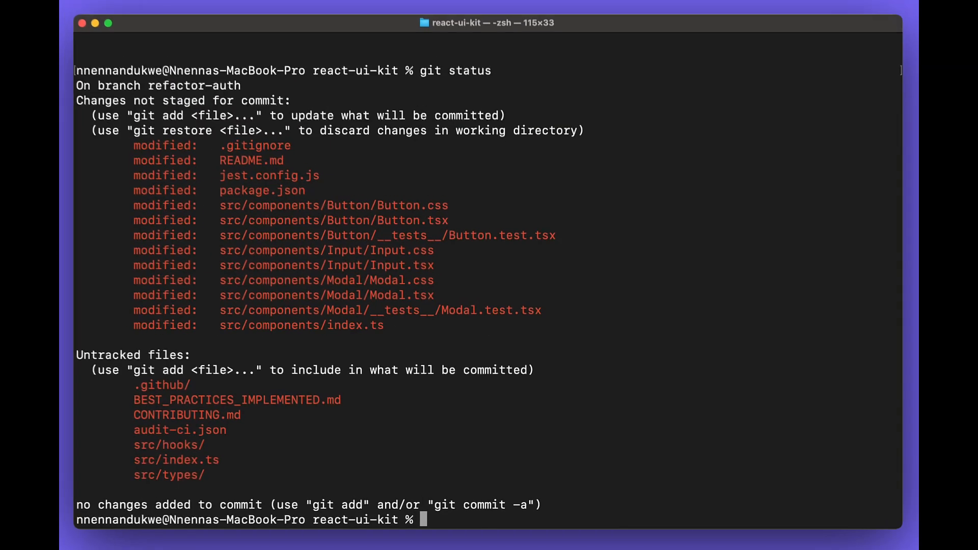